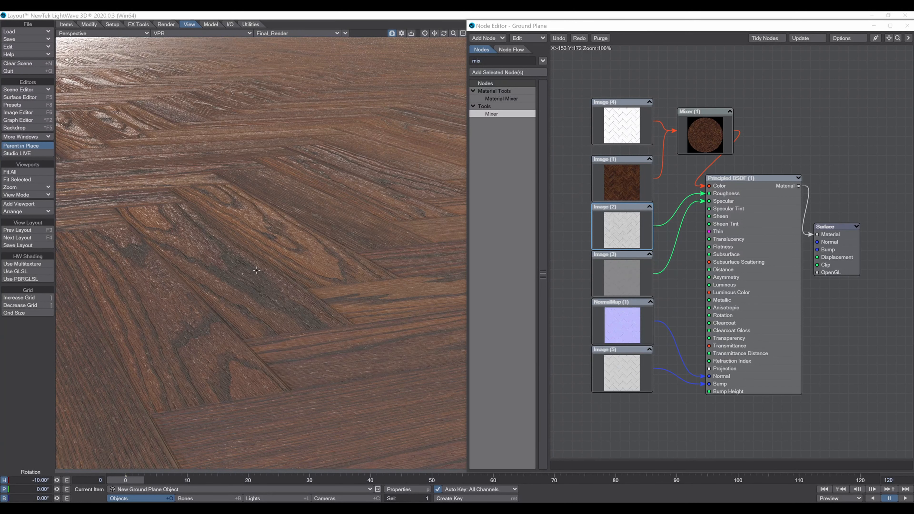
mouse_move(303, 317)
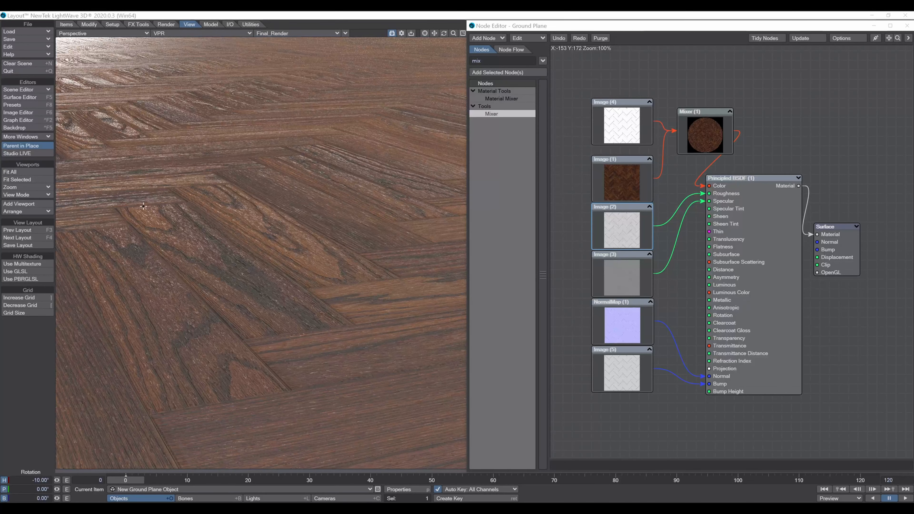
mouse_move(151, 216)
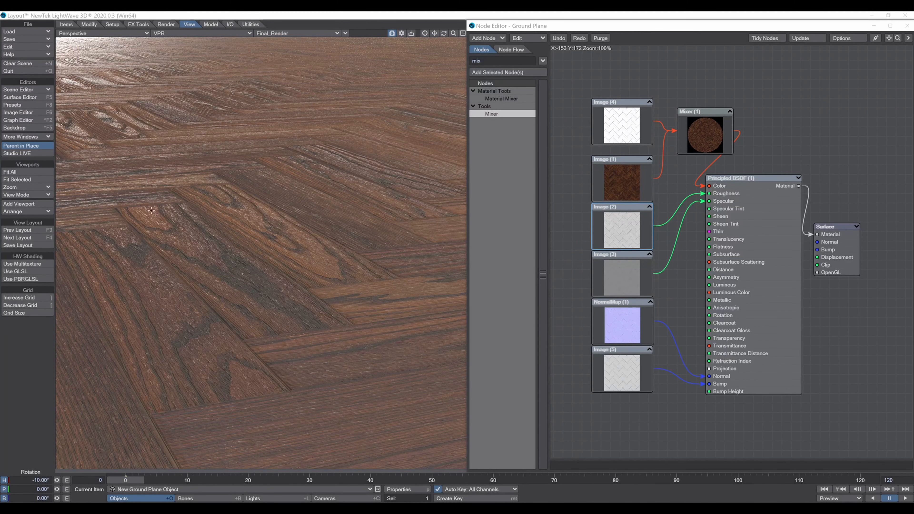
mouse_move(253, 273)
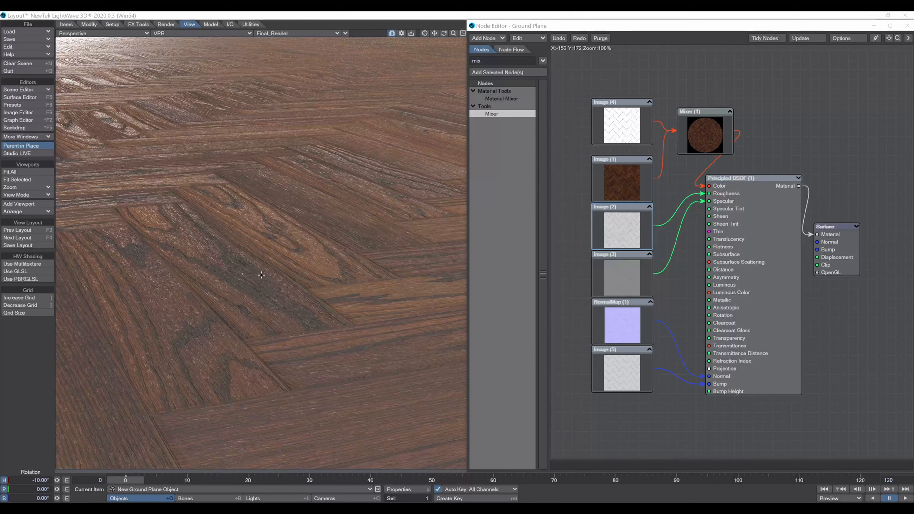
mouse_move(262, 287)
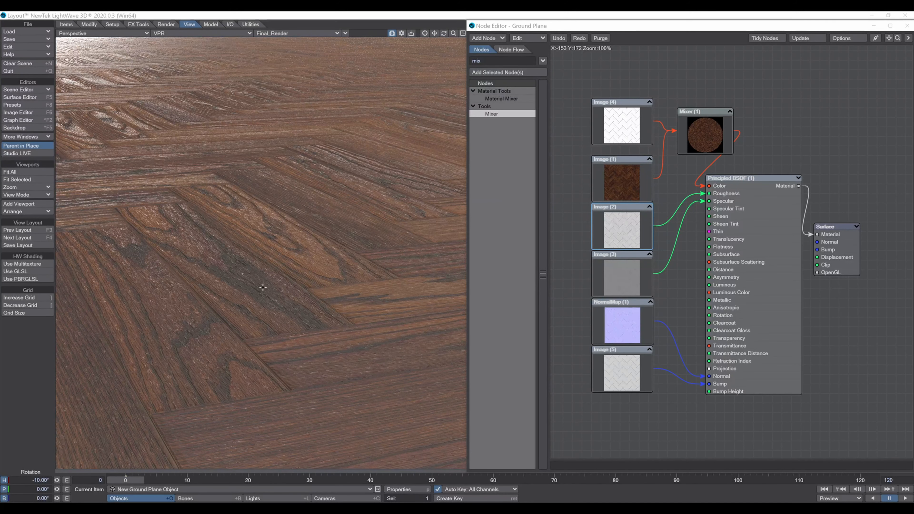
mouse_move(301, 314)
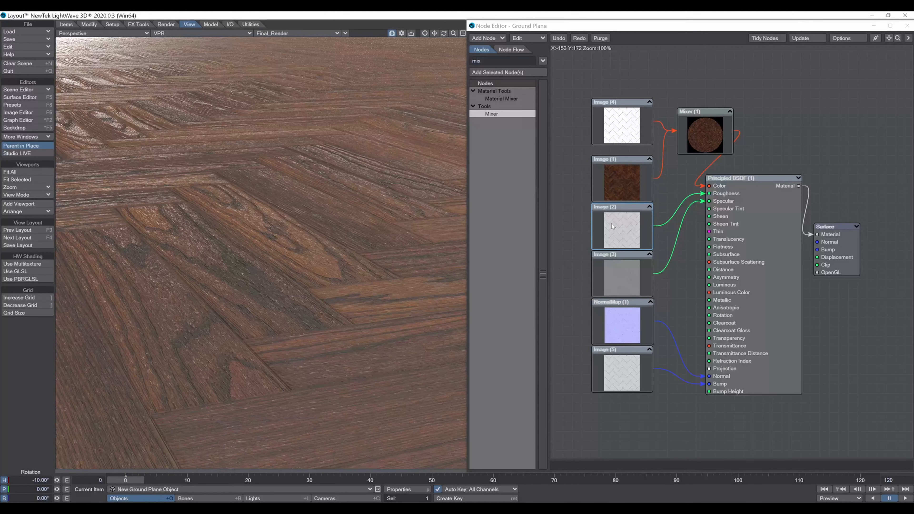
Bring up the GLOSS_6K image's Editing adjustments in the Image Editor, moved clear of the render
double_click(614, 226)
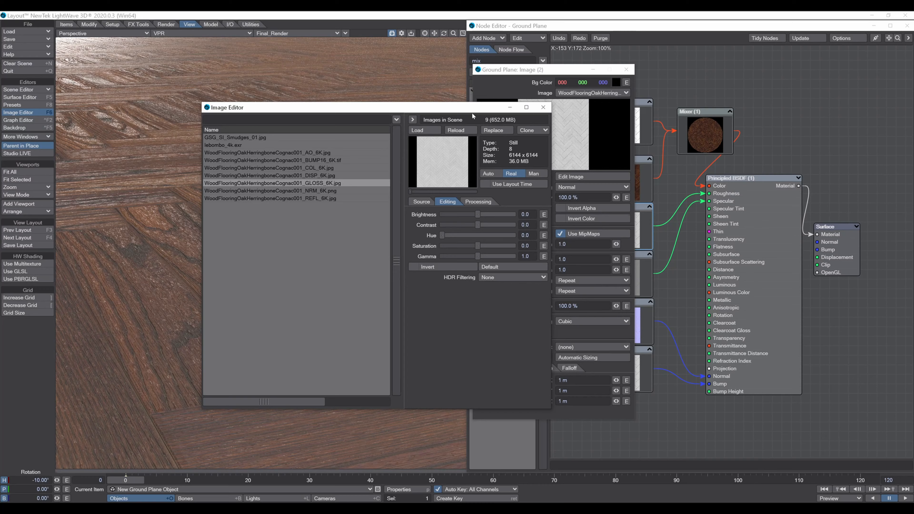
drag(226, 107, 386, 99)
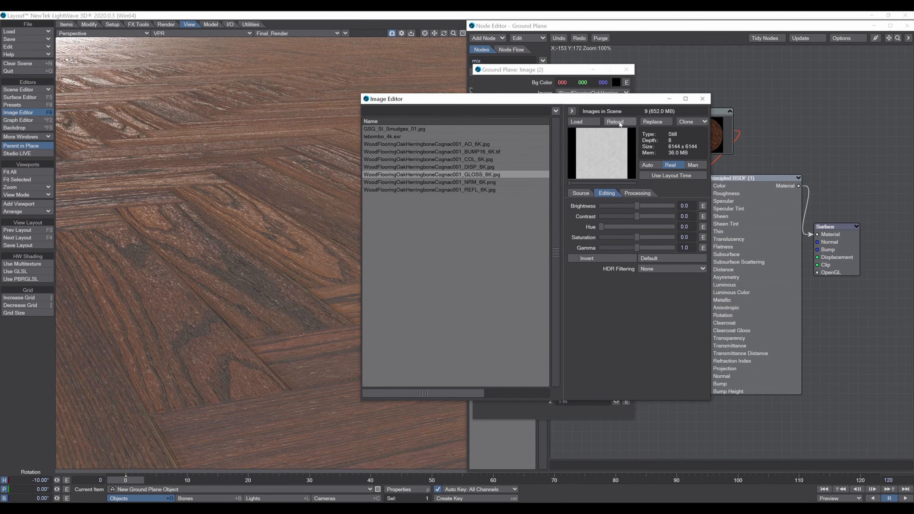
click(619, 121)
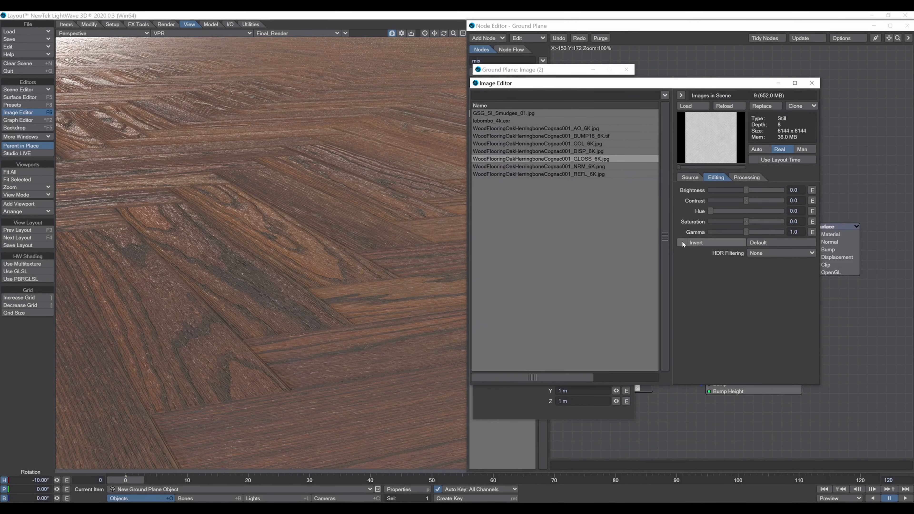
Invert the gloss map and set Brightness to -0.2 and Contrast to 0.38
click(682, 242)
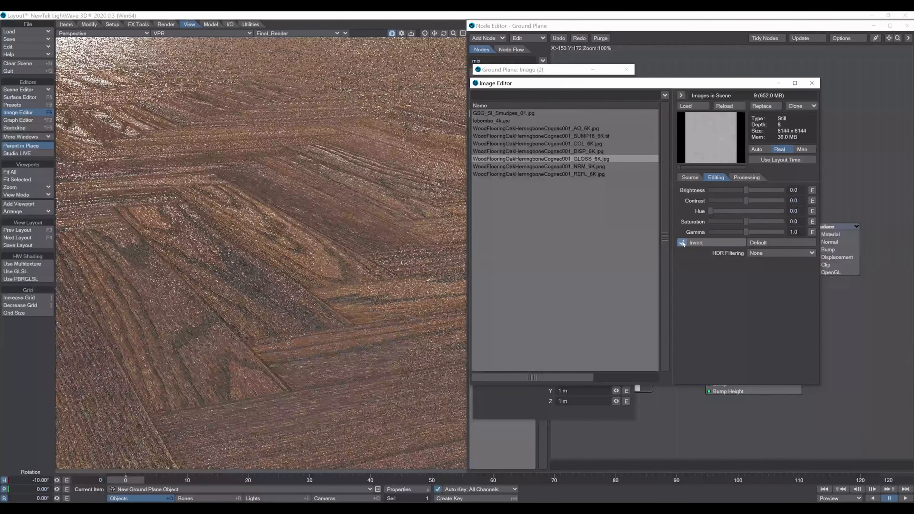
click(681, 242)
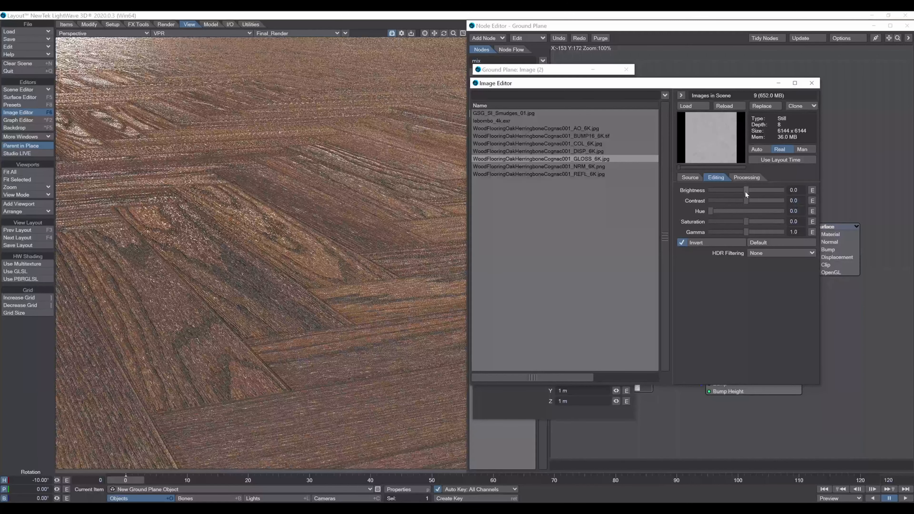
drag(745, 190, 740, 190)
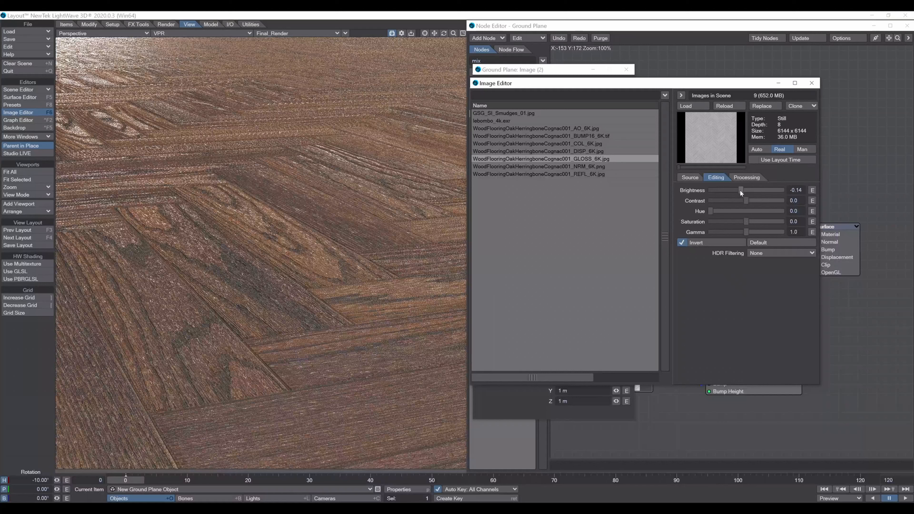
drag(740, 190, 737, 190)
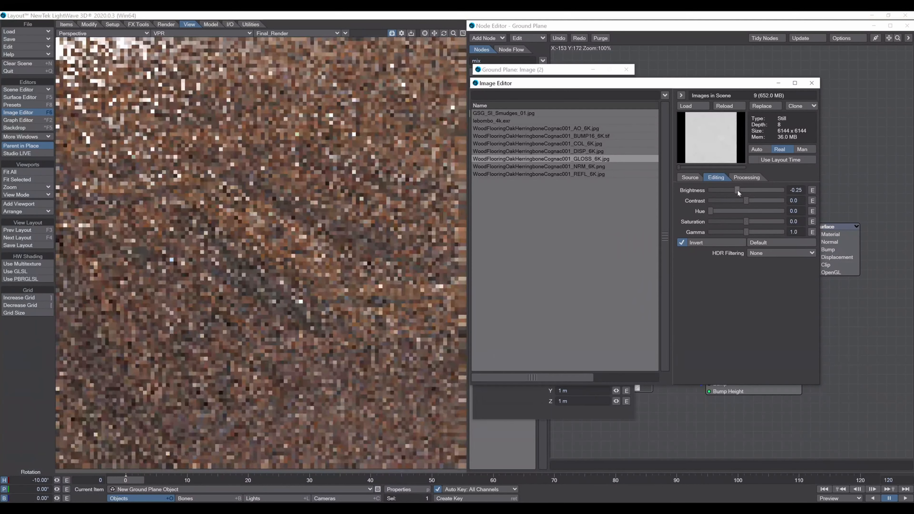
drag(745, 200, 754, 200)
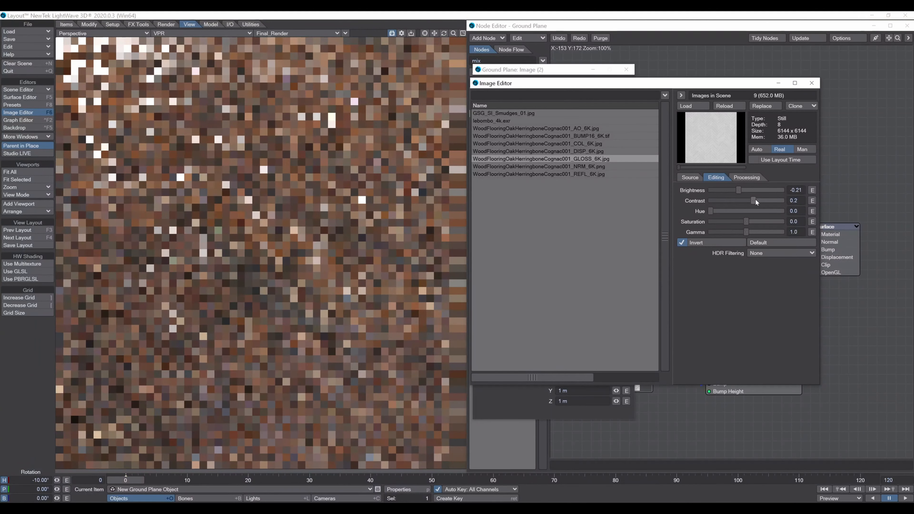
drag(750, 200, 759, 201)
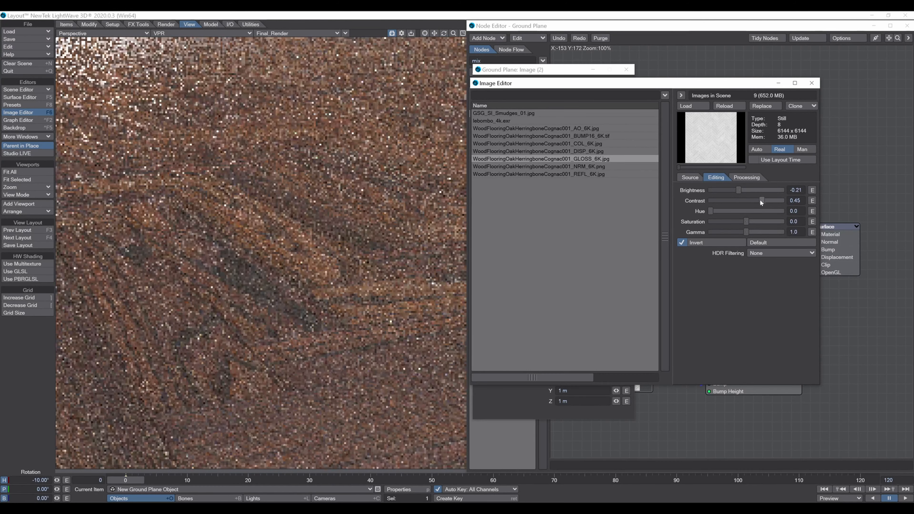
drag(761, 200, 753, 200)
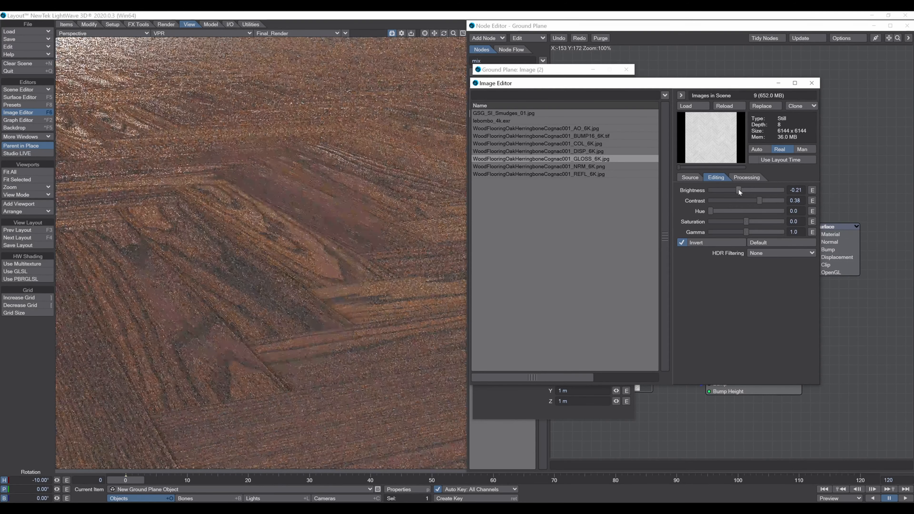
drag(738, 190, 742, 190)
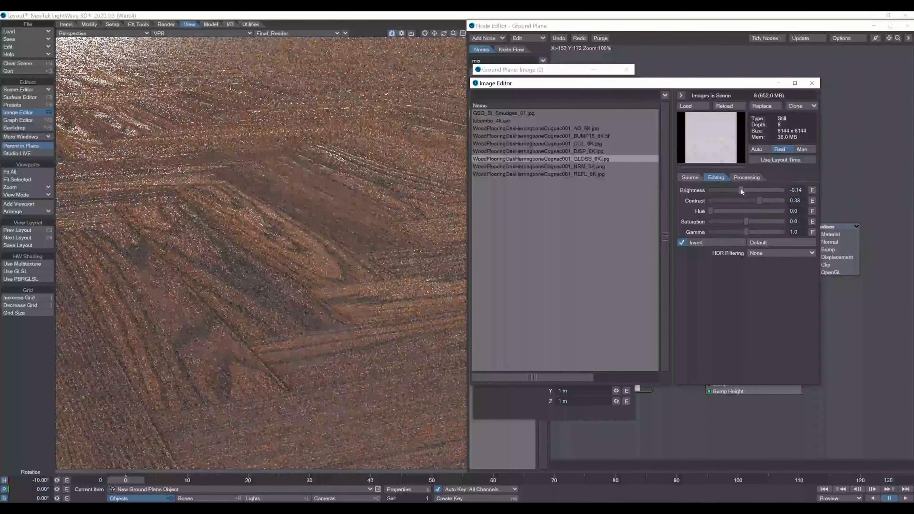
drag(743, 190, 739, 190)
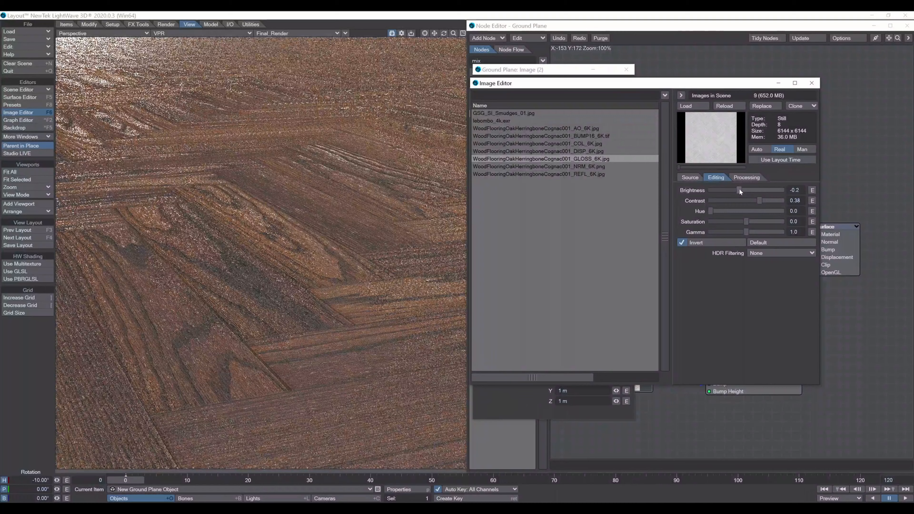
drag(740, 190, 737, 190)
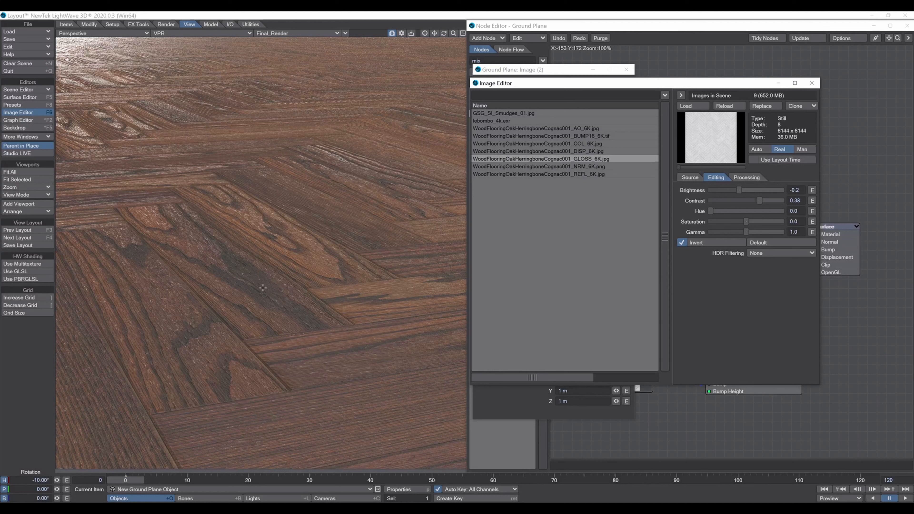
mouse_move(262, 306)
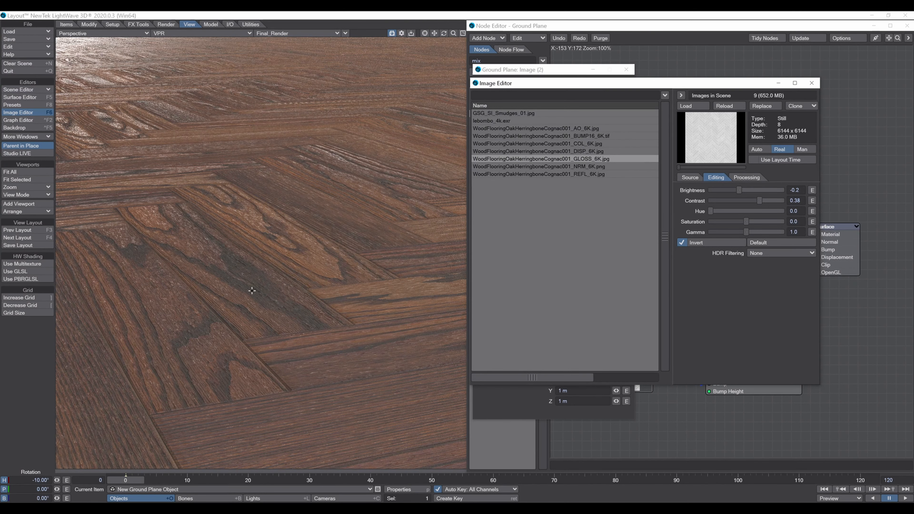
mouse_move(298, 306)
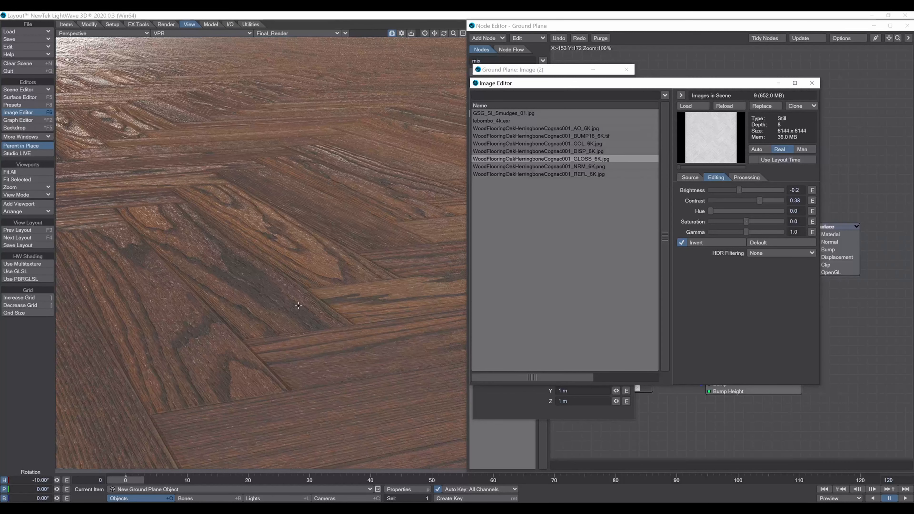
mouse_move(238, 320)
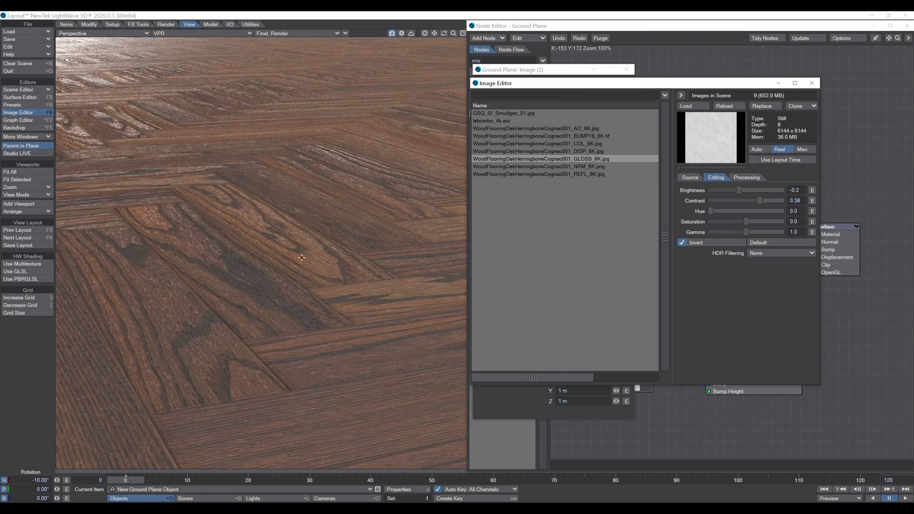
mouse_move(352, 250)
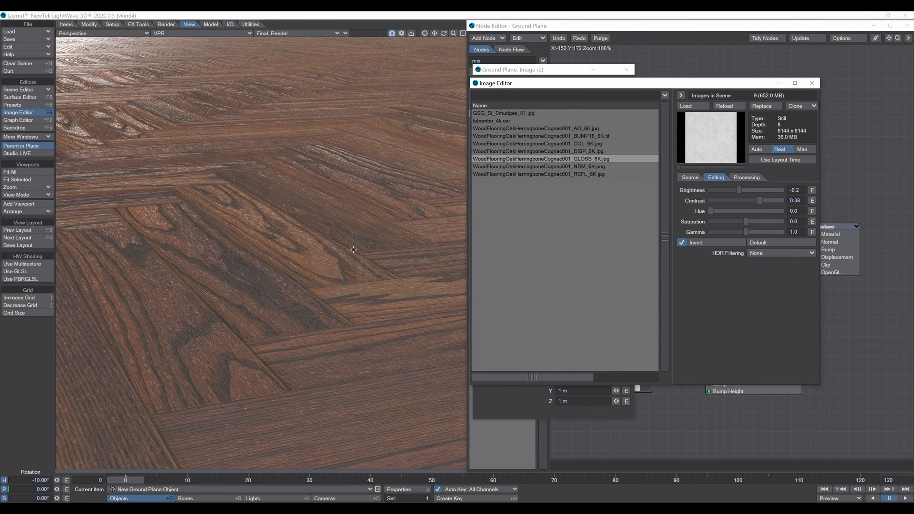
mouse_move(365, 285)
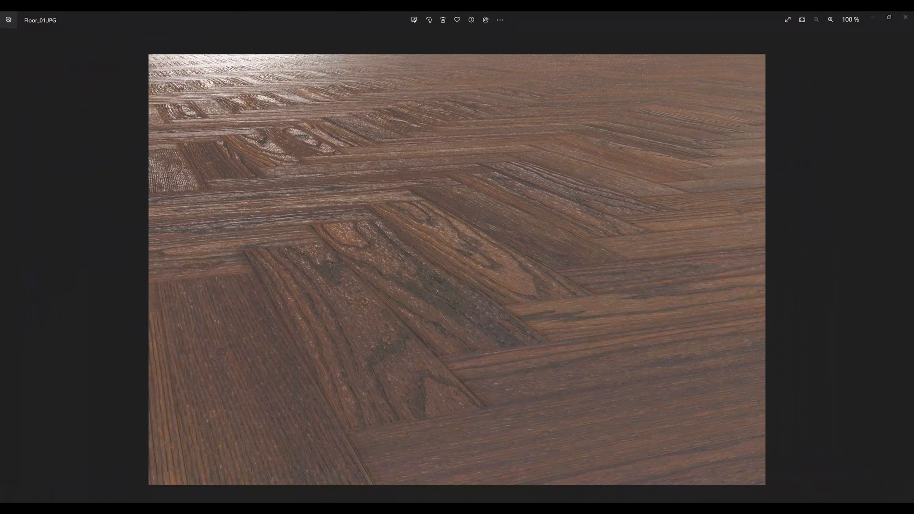
mouse_move(301, 415)
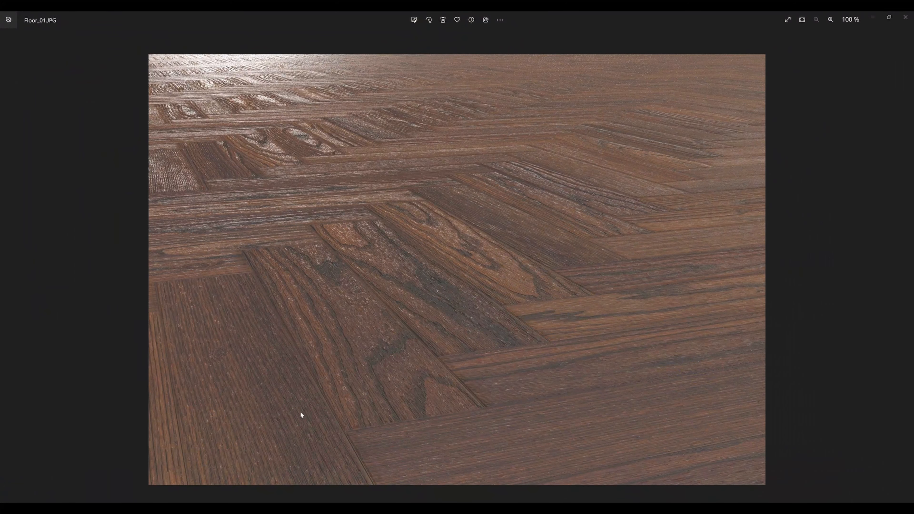
mouse_move(852, 282)
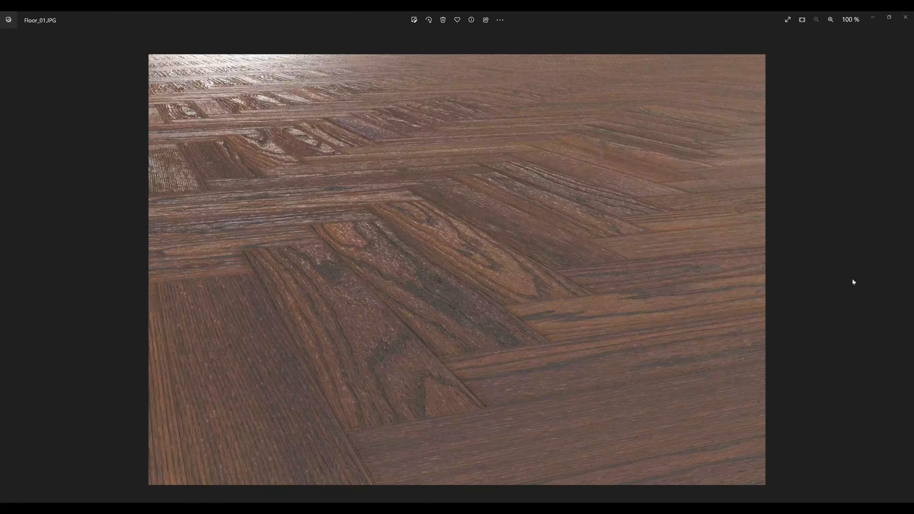
Advance from Floor_01.JPG to Floor_02.JPG to compare the renders
key(Right)
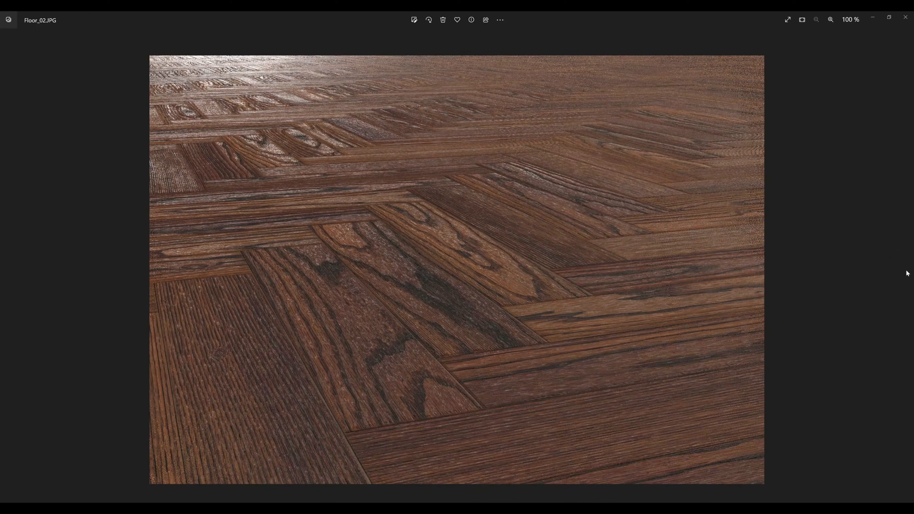
mouse_move(387, 256)
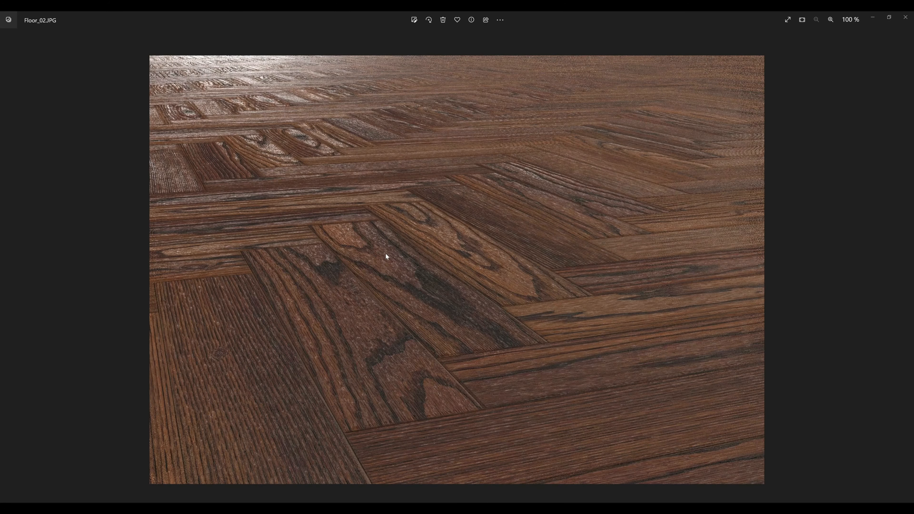